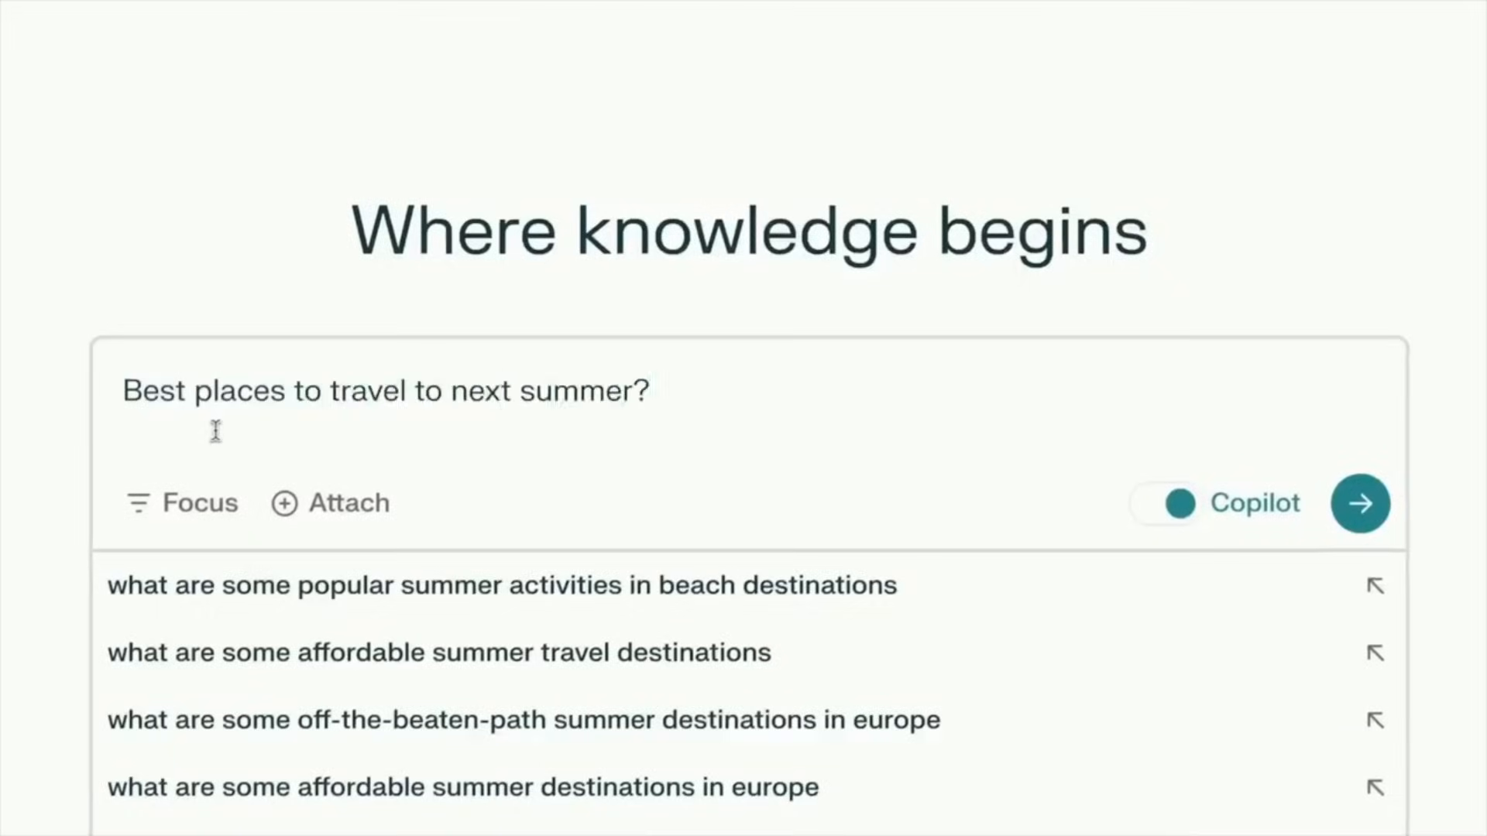
Step: Ask Perplexity 'Best places to travel to next summer?' and review the suggested summer-destination queries
left_click(1362, 504)
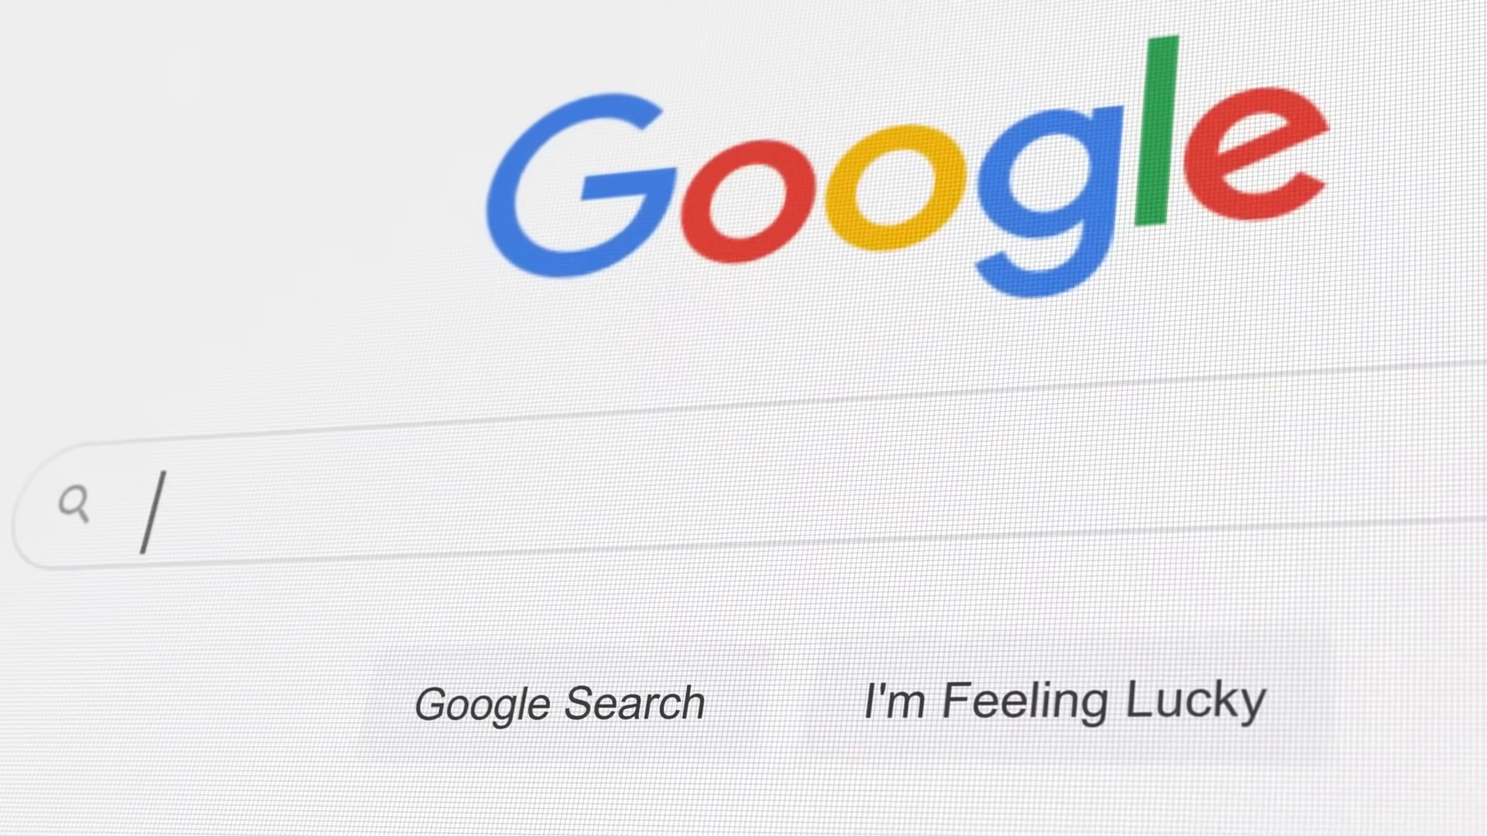
Step: Type 'Wha' into the Google homepage search bar to begin a question
type("Wha")
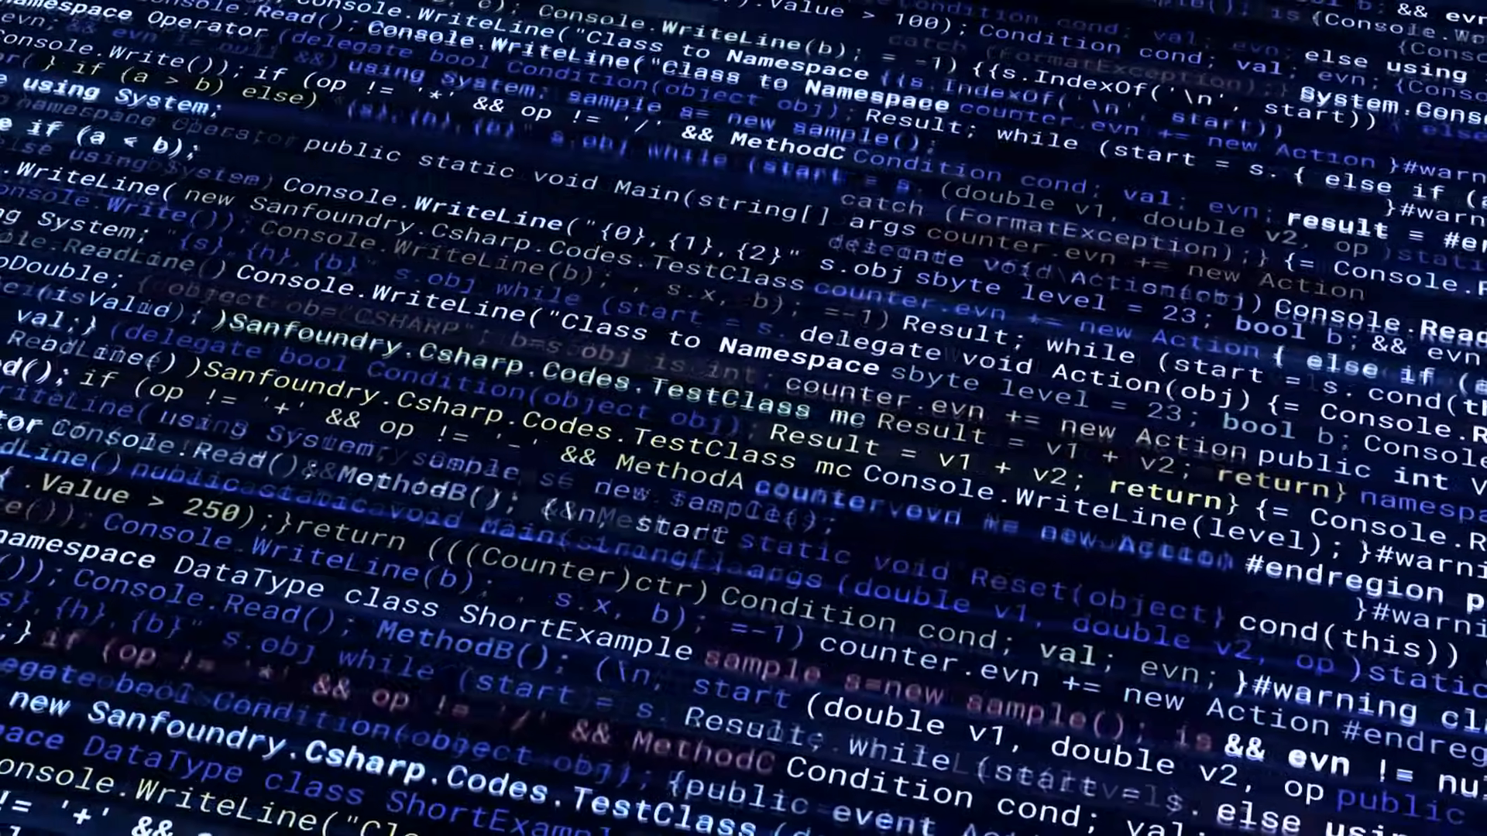
Step: Type 'What is the diffe' in Perplexity's dark search box, prompting a race-versus-ethnicity suggestion
type("What is the diffe")
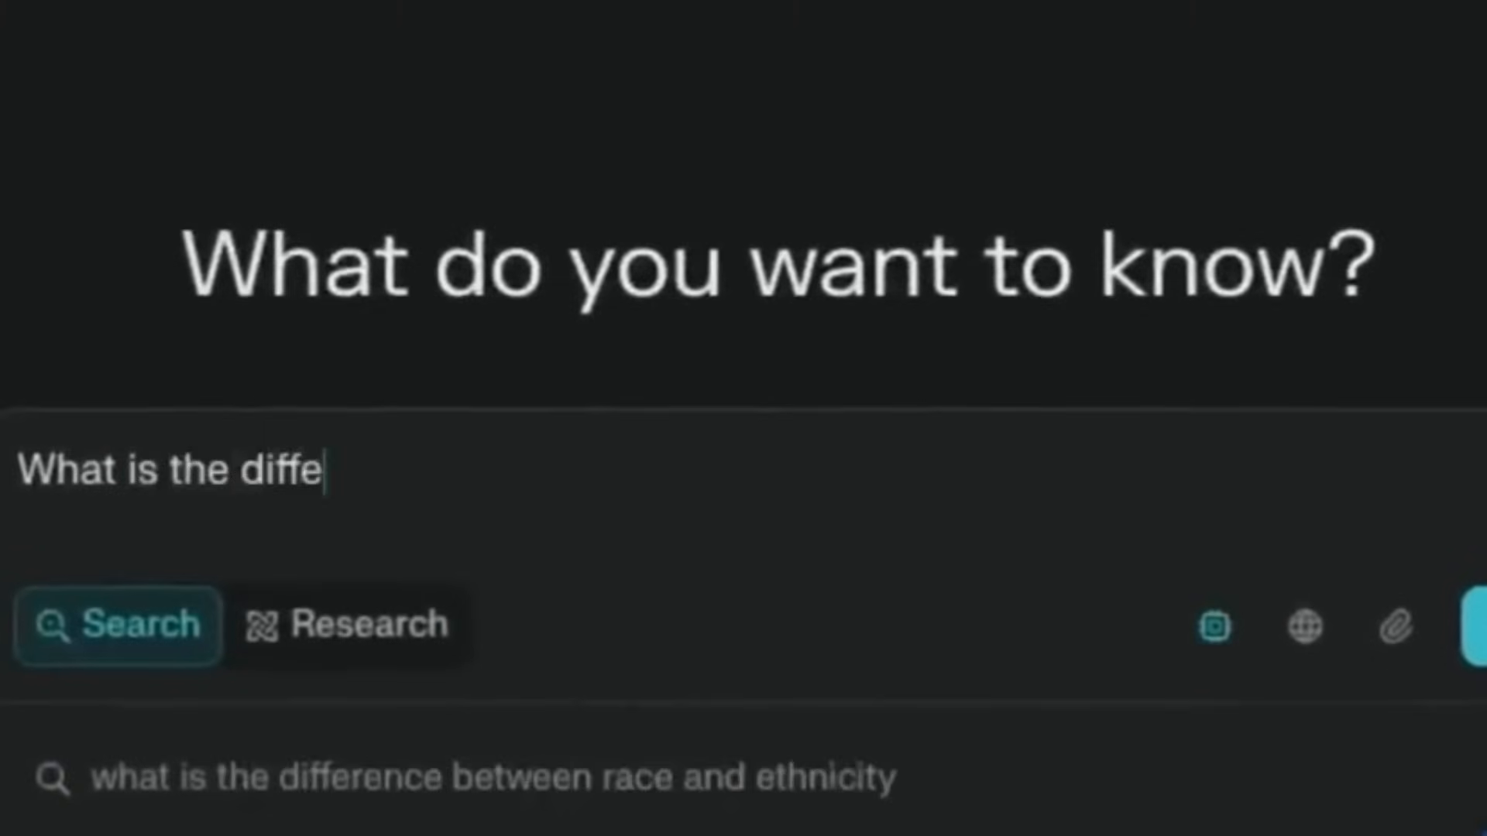